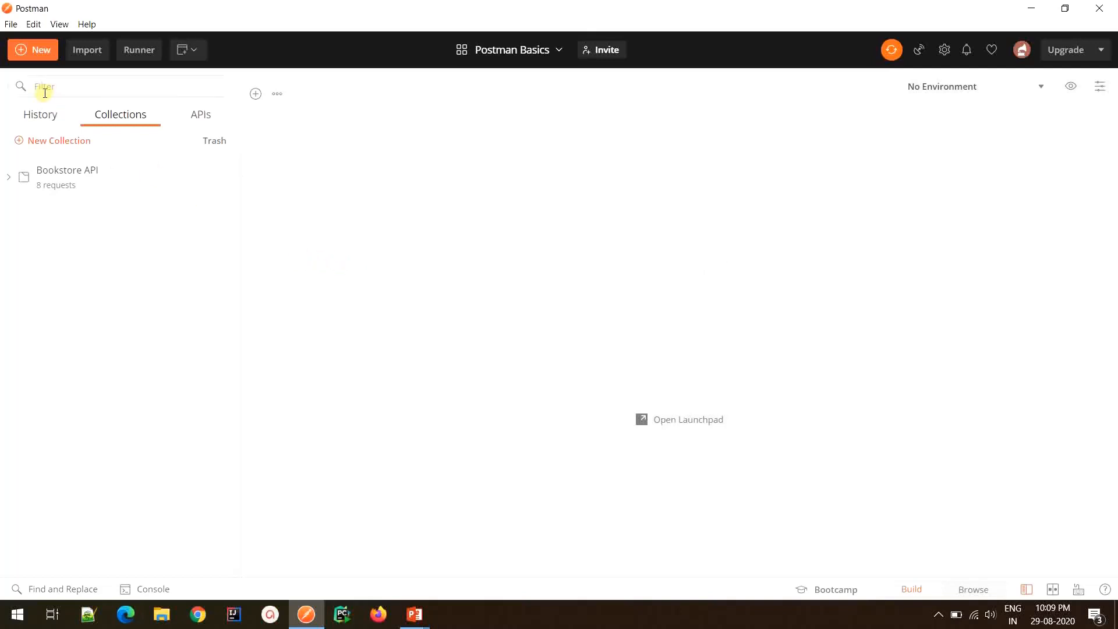
Bring up the Create New dialog from the New button in the toolbar
left_click(33, 49)
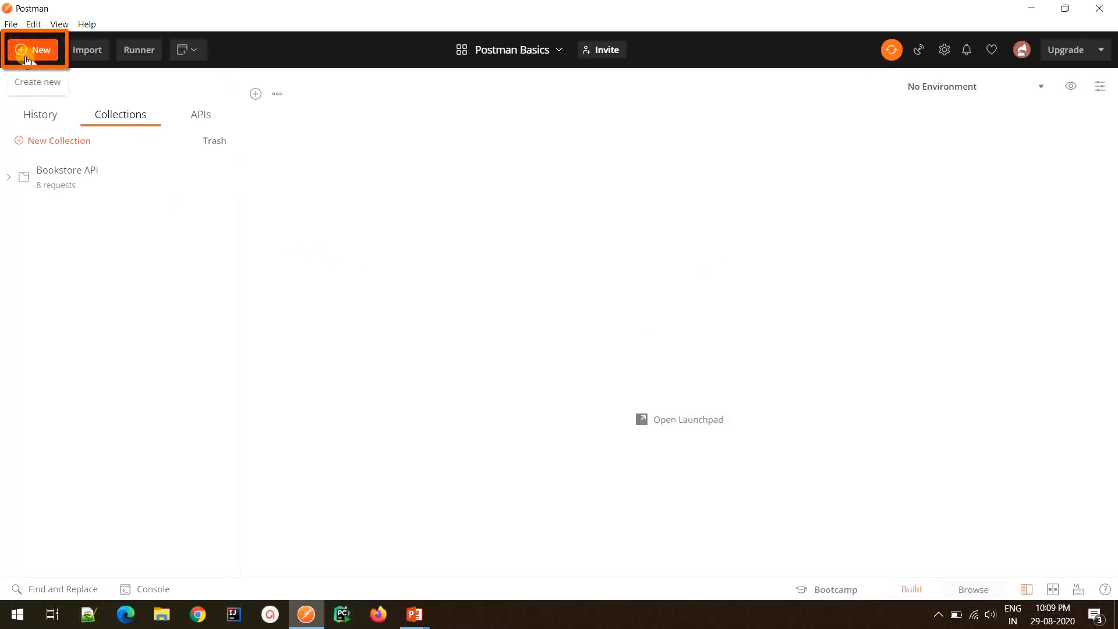
left_click(33, 49)
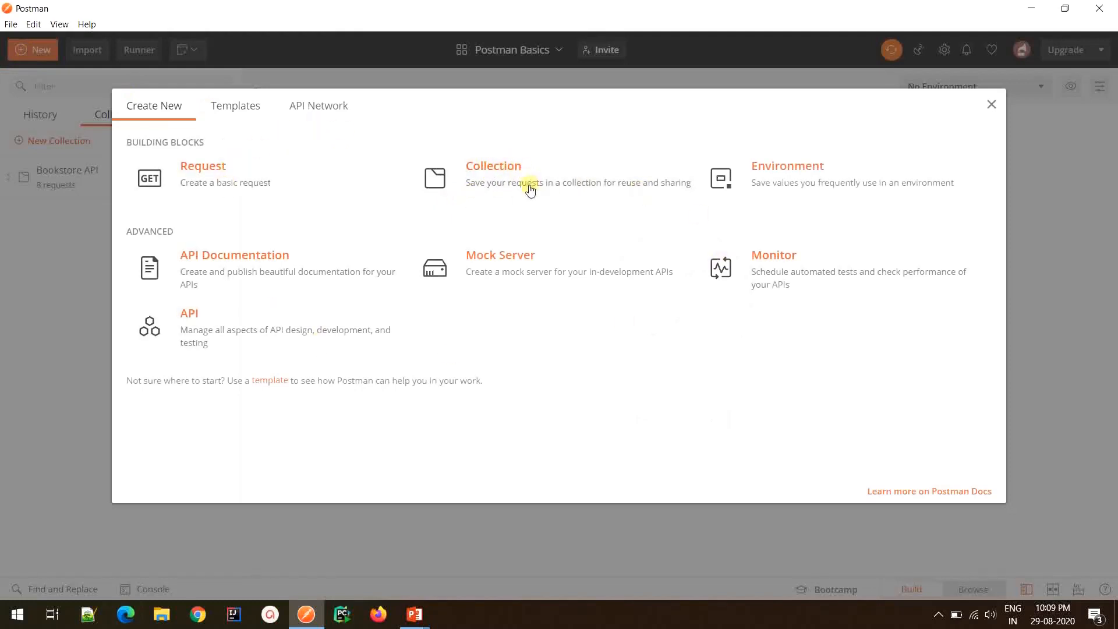
Start a collection named Test Collection with description "This is collection using NEW button"
left_click(492, 165)
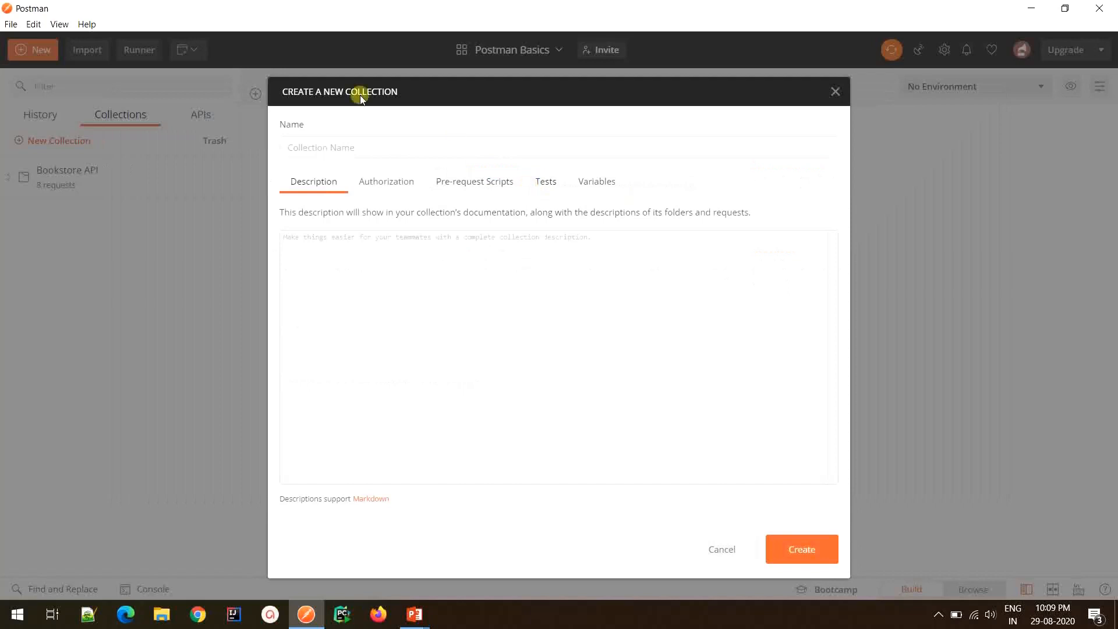
type("Test Collection")
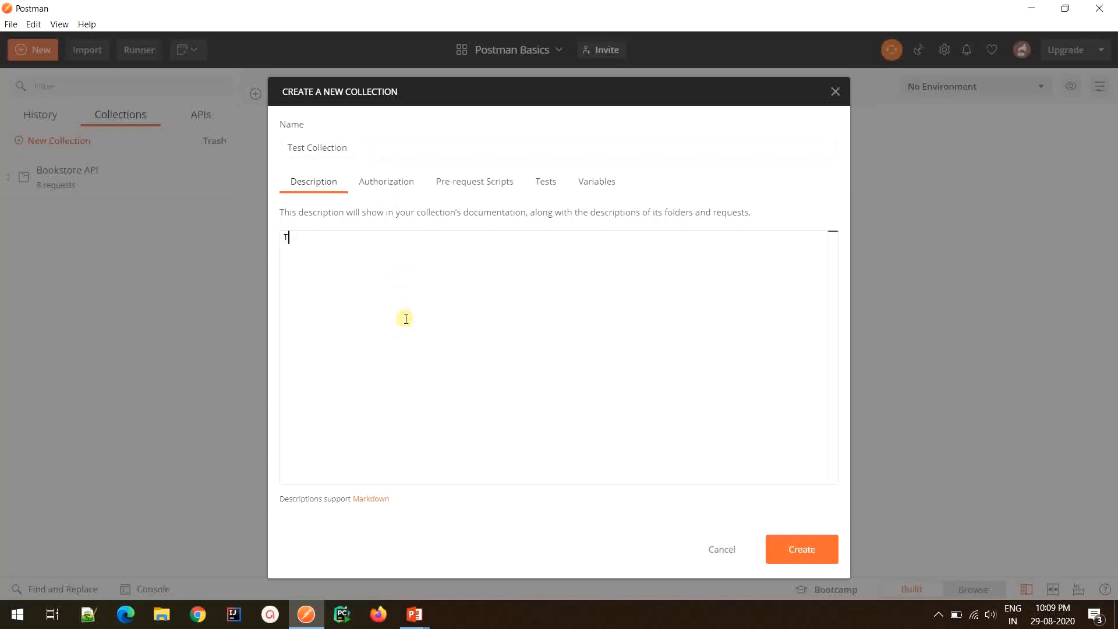
type("This is collecti")
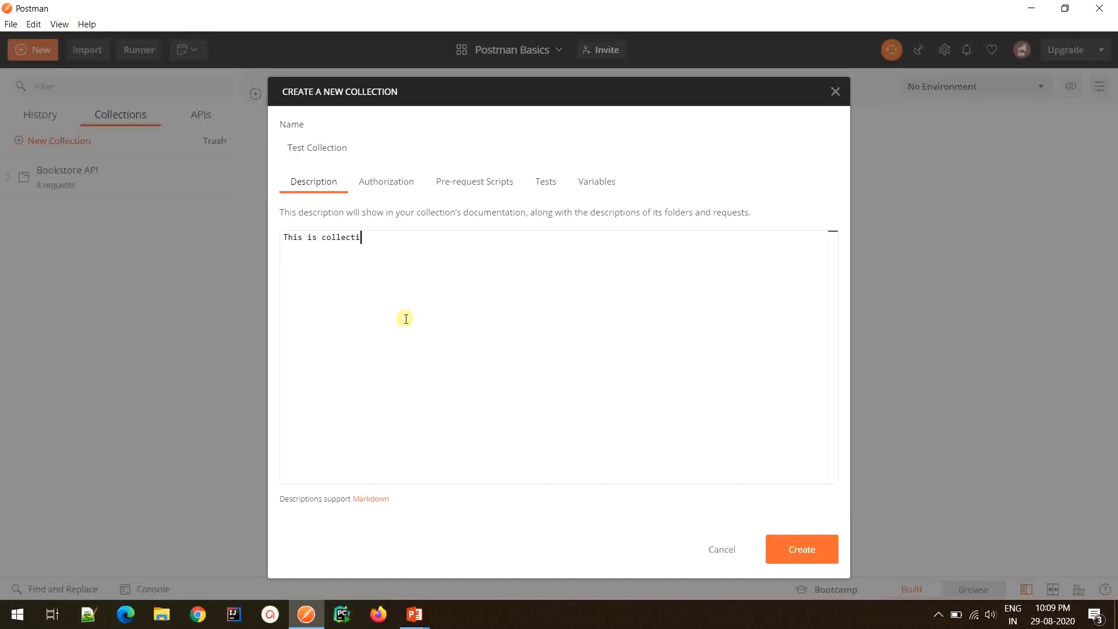
type("on using NEW")
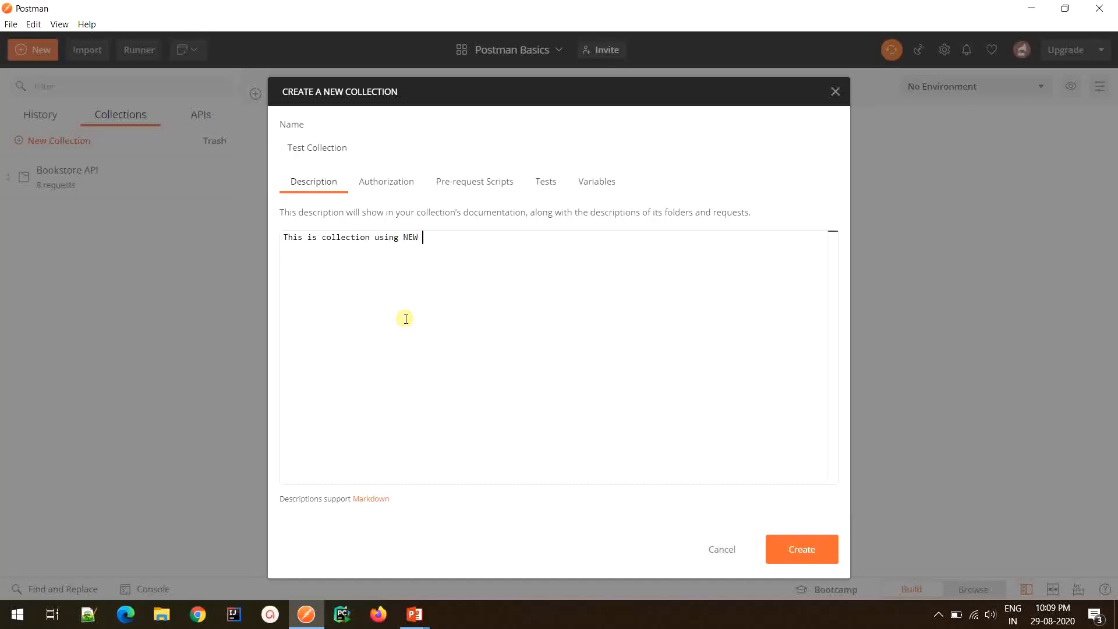
type("button")
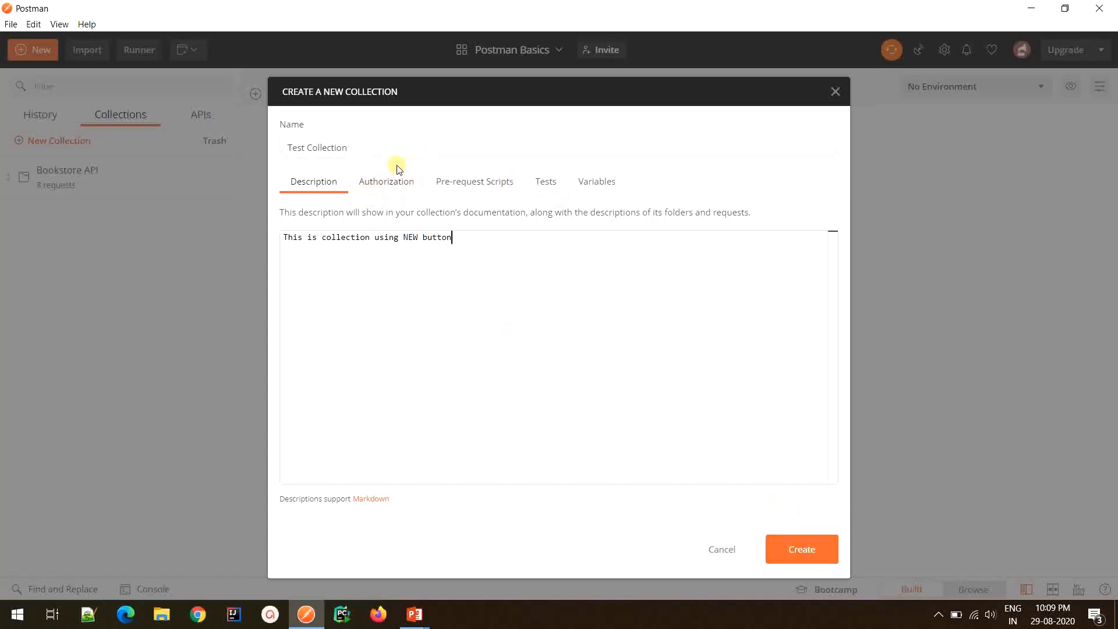
mouse_move(407, 190)
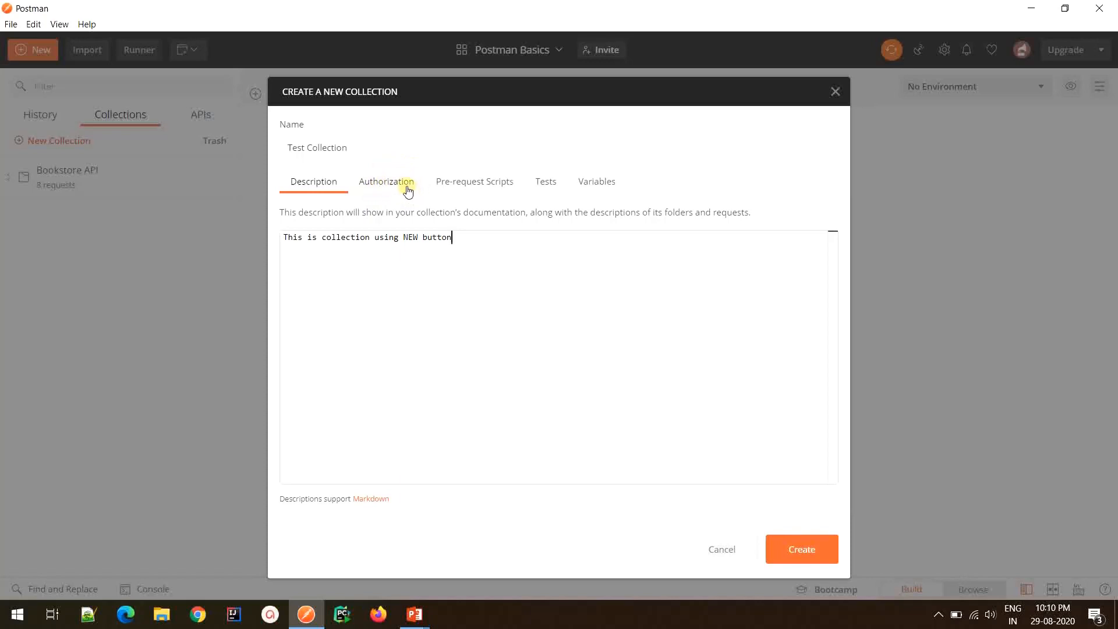
mouse_move(473, 183)
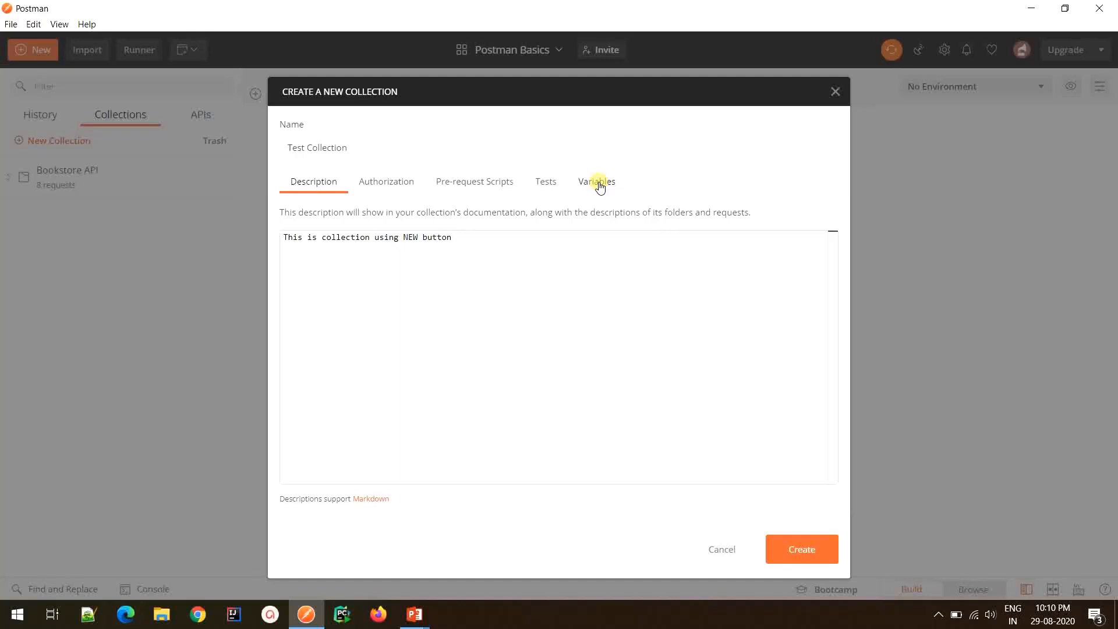
left_click(387, 182)
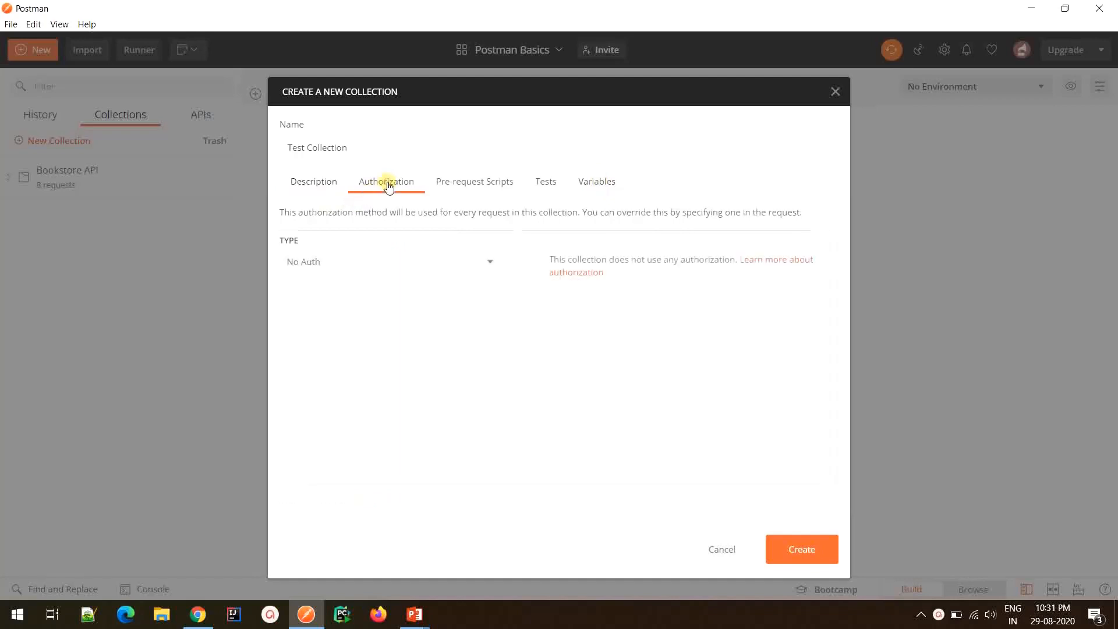
left_click(390, 262)
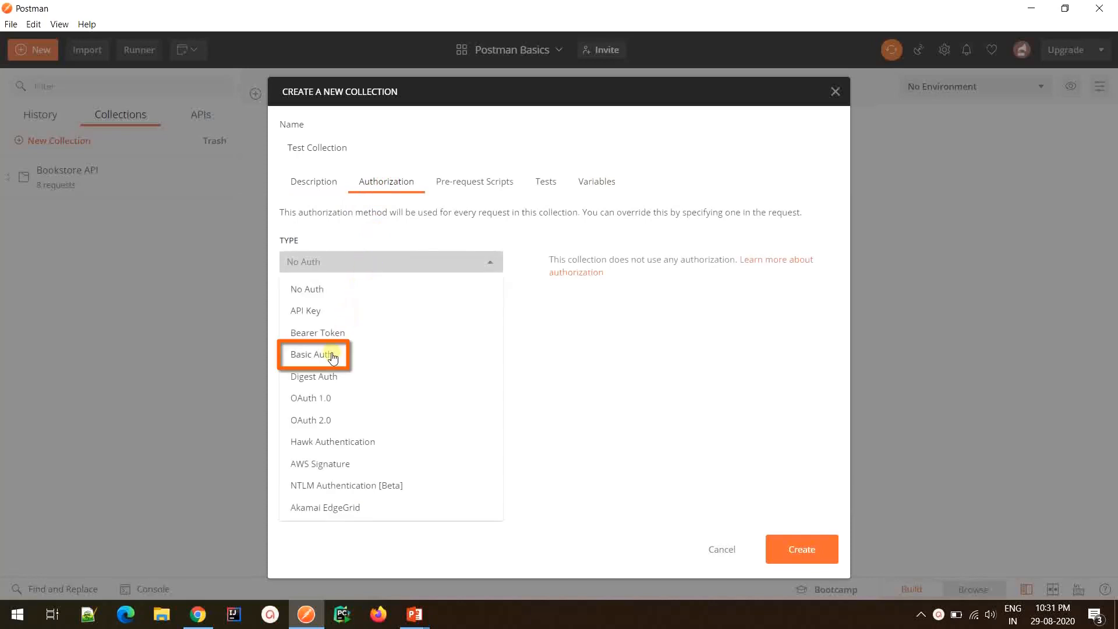
left_click(313, 354)
type("TestUser2020")
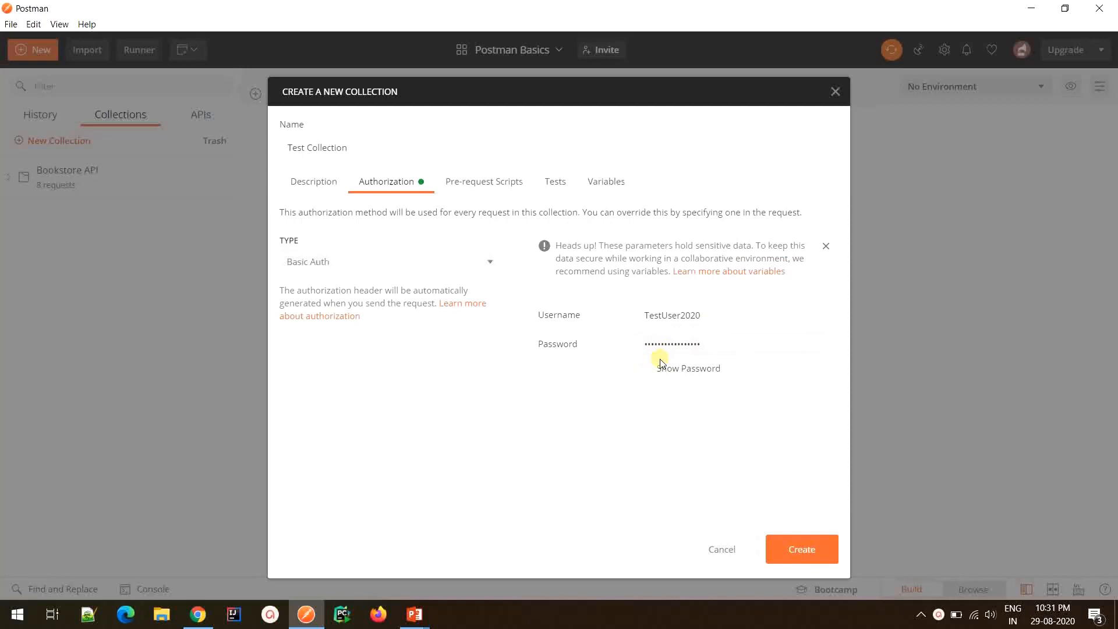
left_click(671, 344)
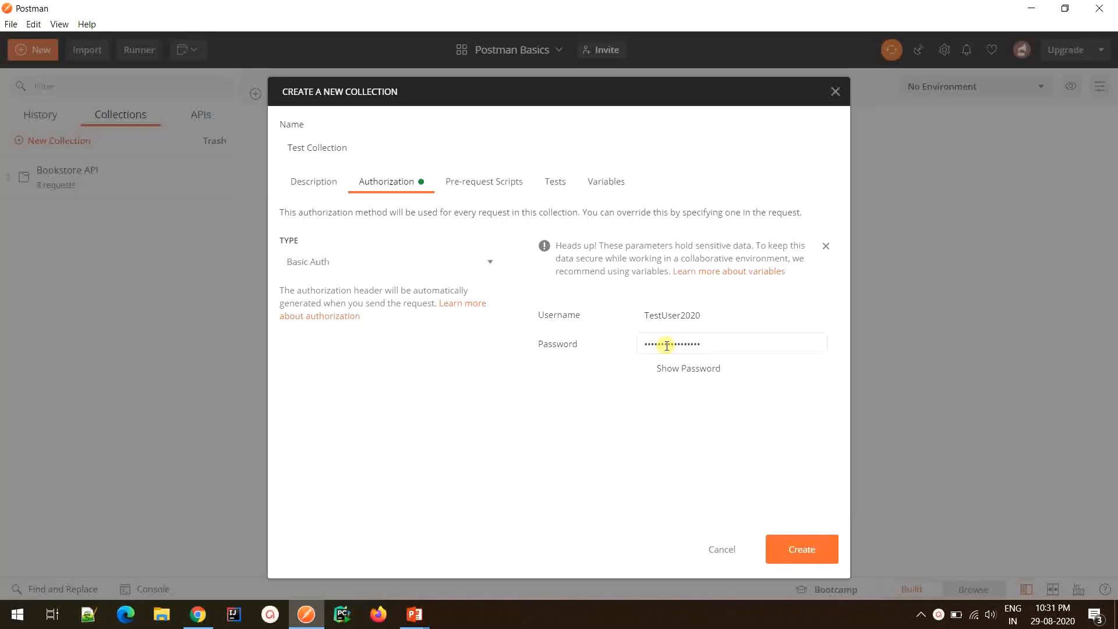
left_click(389, 262)
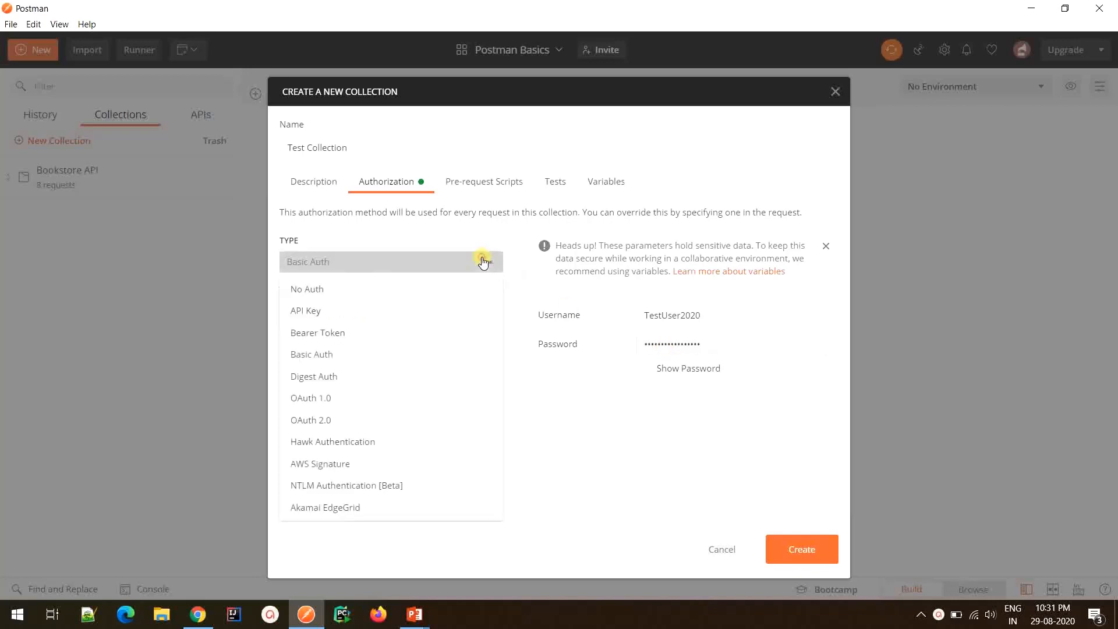
left_click(314, 182)
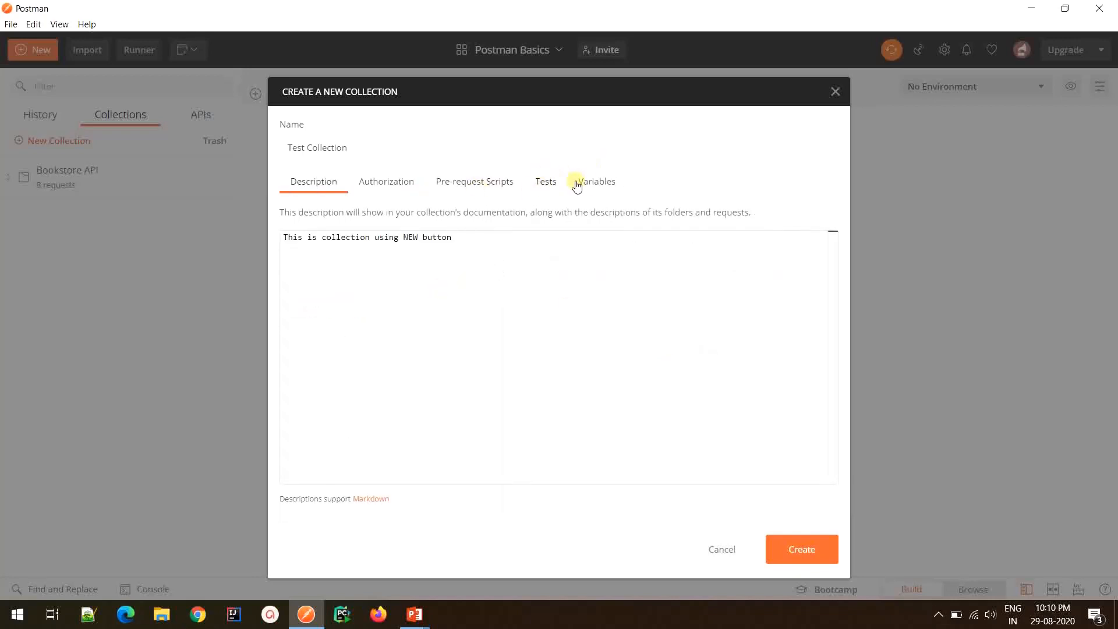
left_click(596, 182)
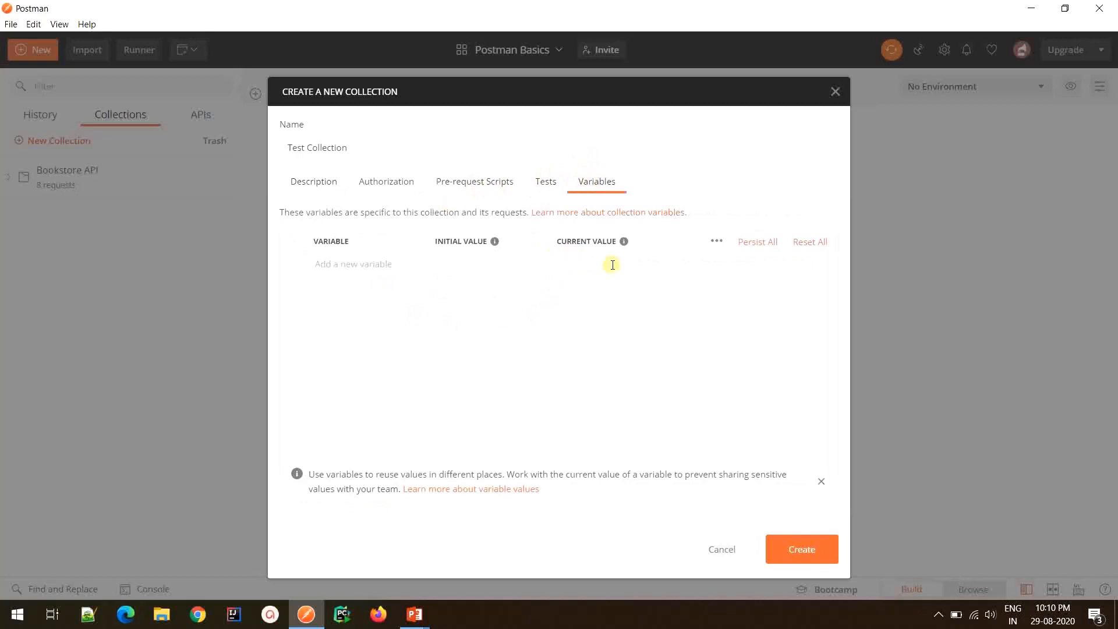
mouse_move(506, 252)
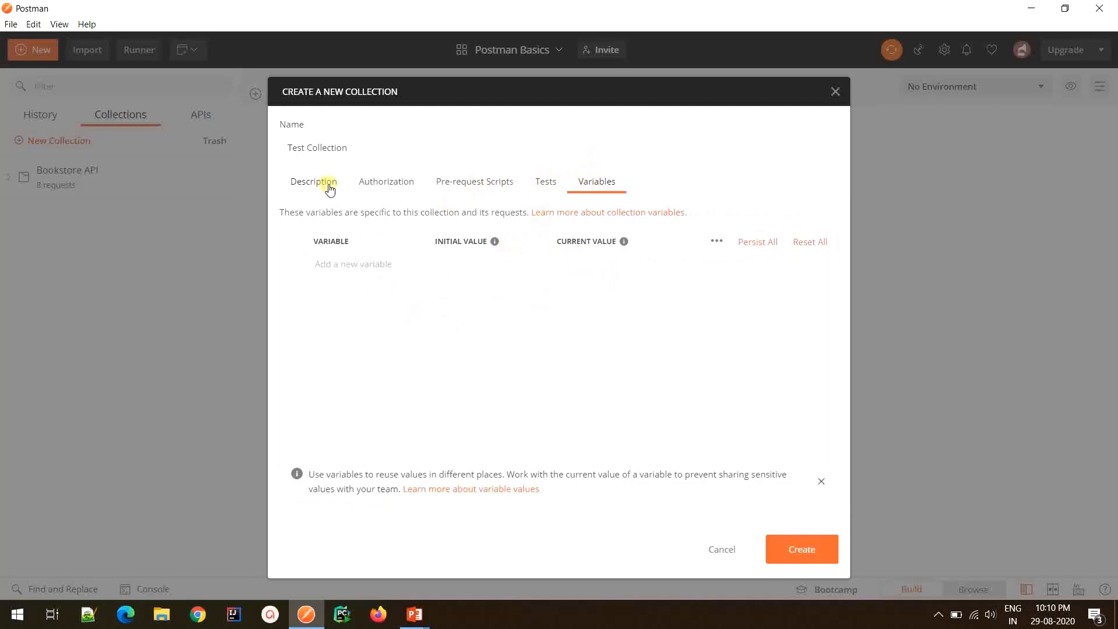
left_click(545, 181)
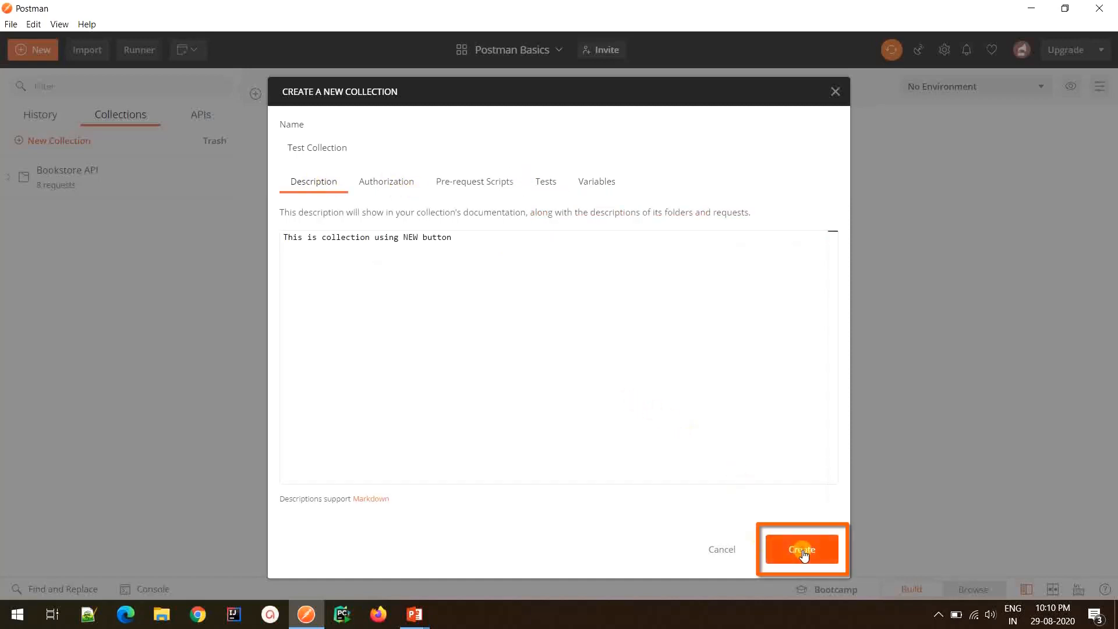
Create Test Collection so it appears beside Bookstore API, then dismiss its details panel
left_click(801, 549)
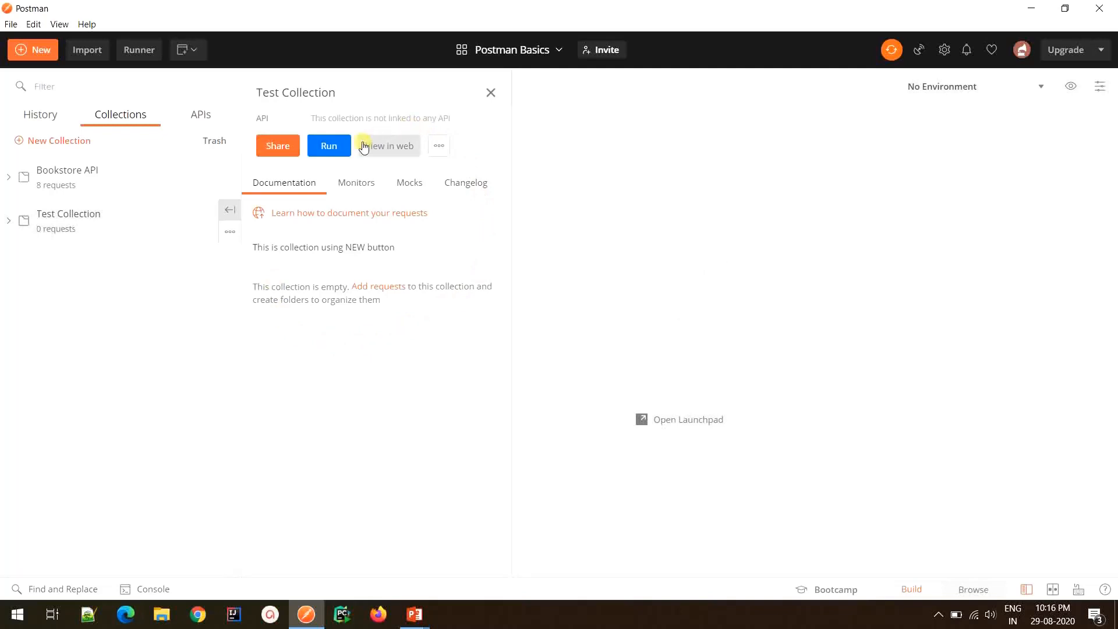
mouse_move(299, 190)
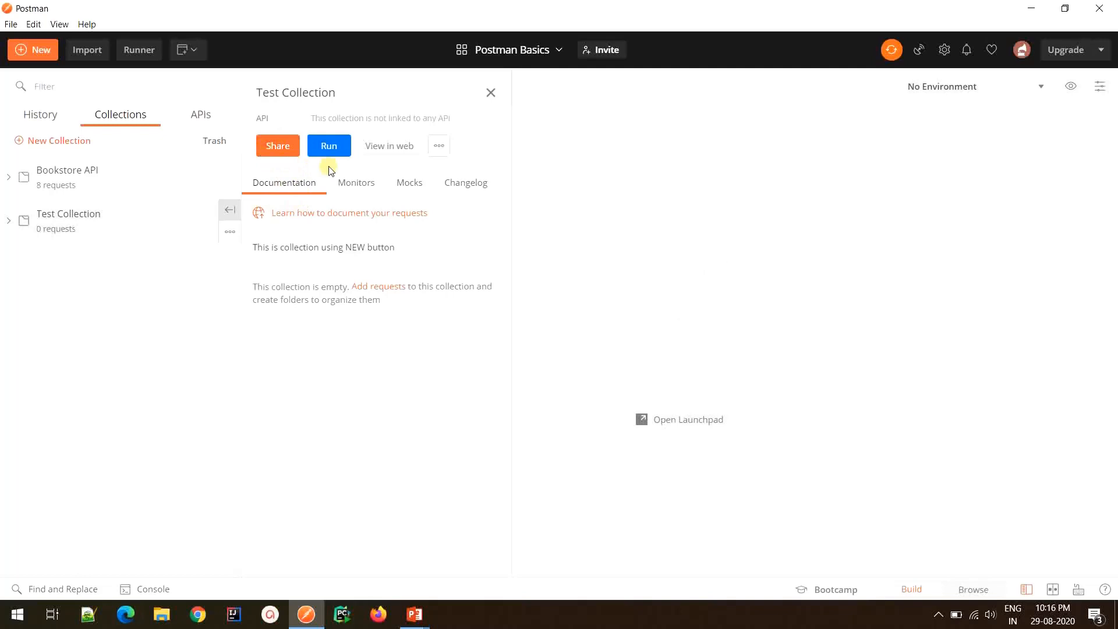
mouse_move(458, 195)
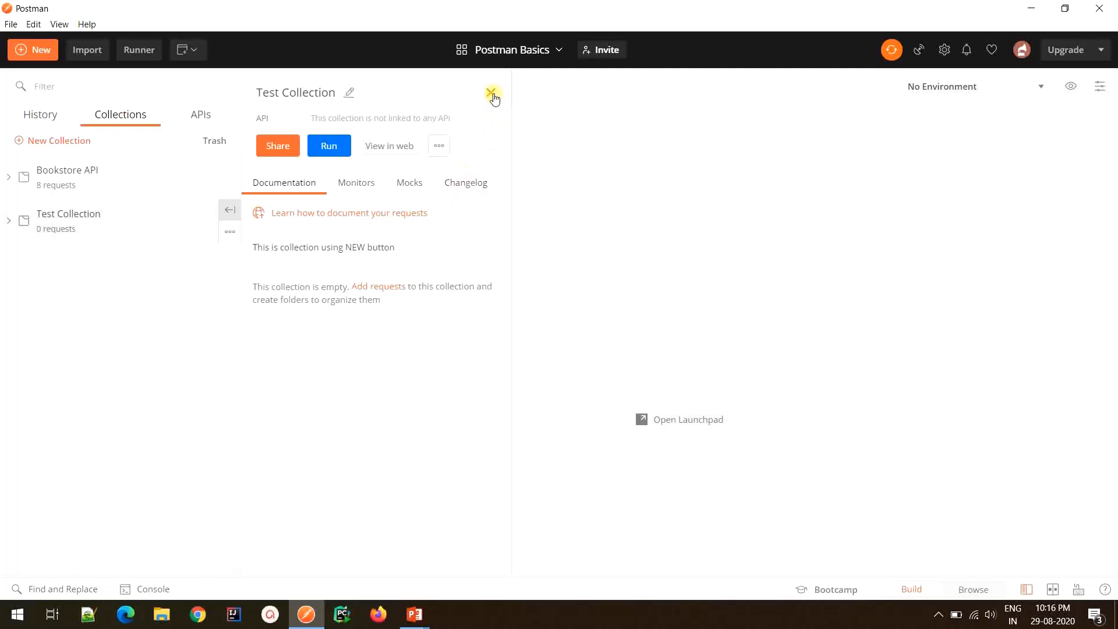
left_click(491, 94)
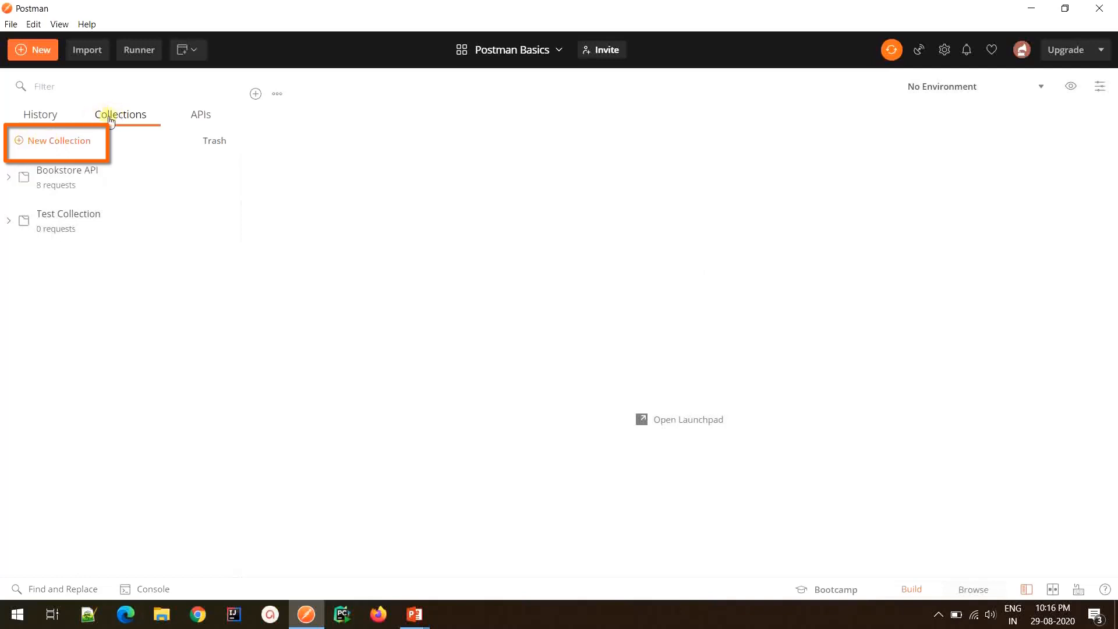
left_click(59, 141)
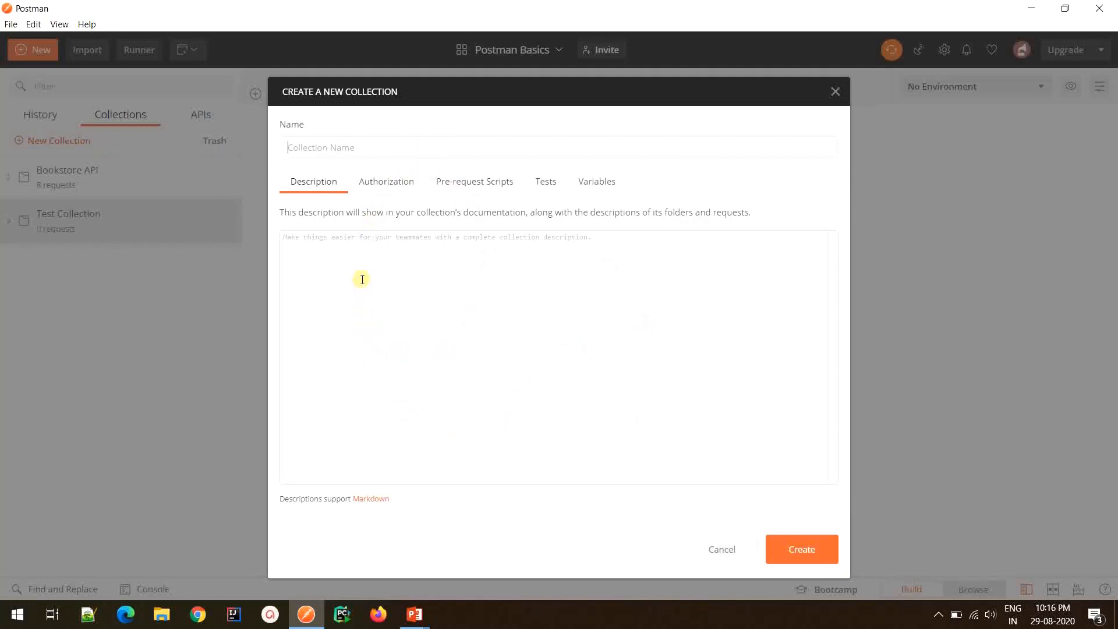
mouse_move(469, 266)
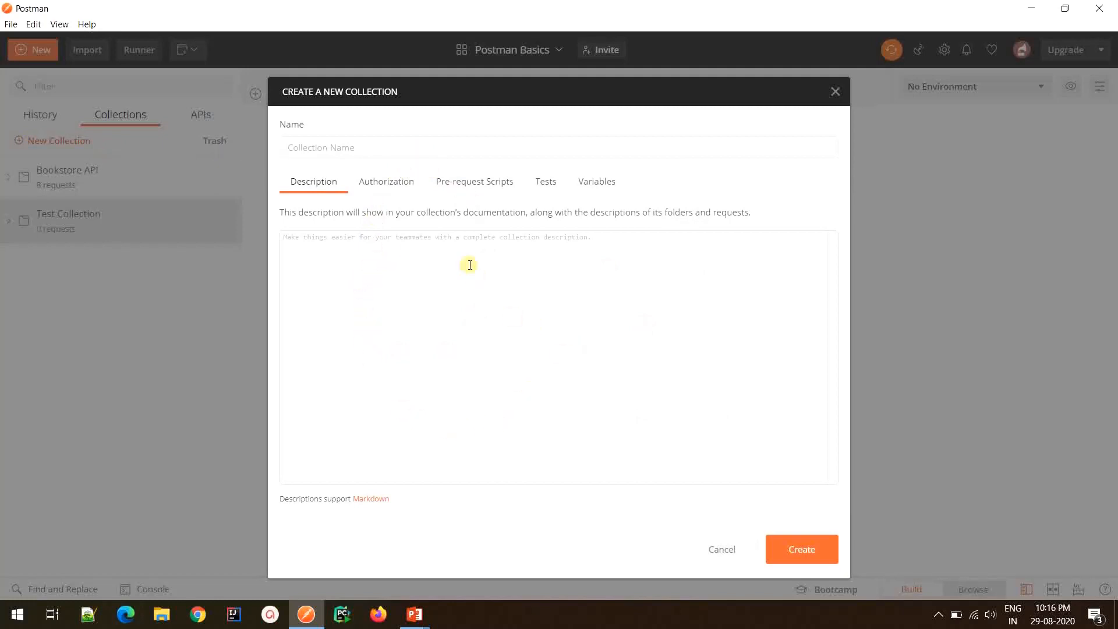
mouse_move(496, 351)
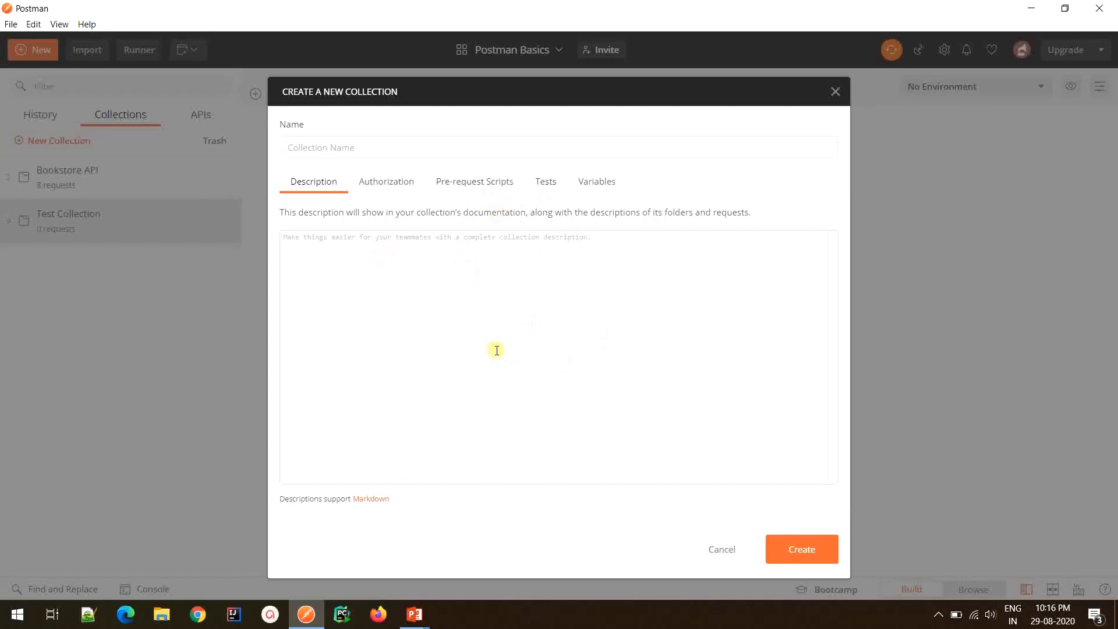
left_click(720, 549)
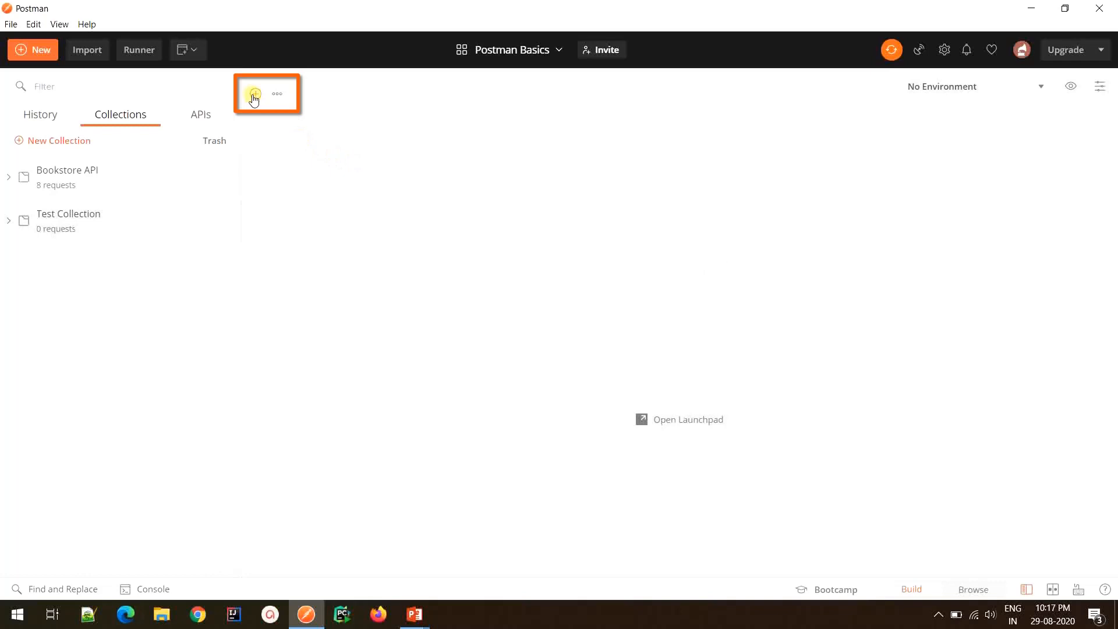
left_click(255, 98)
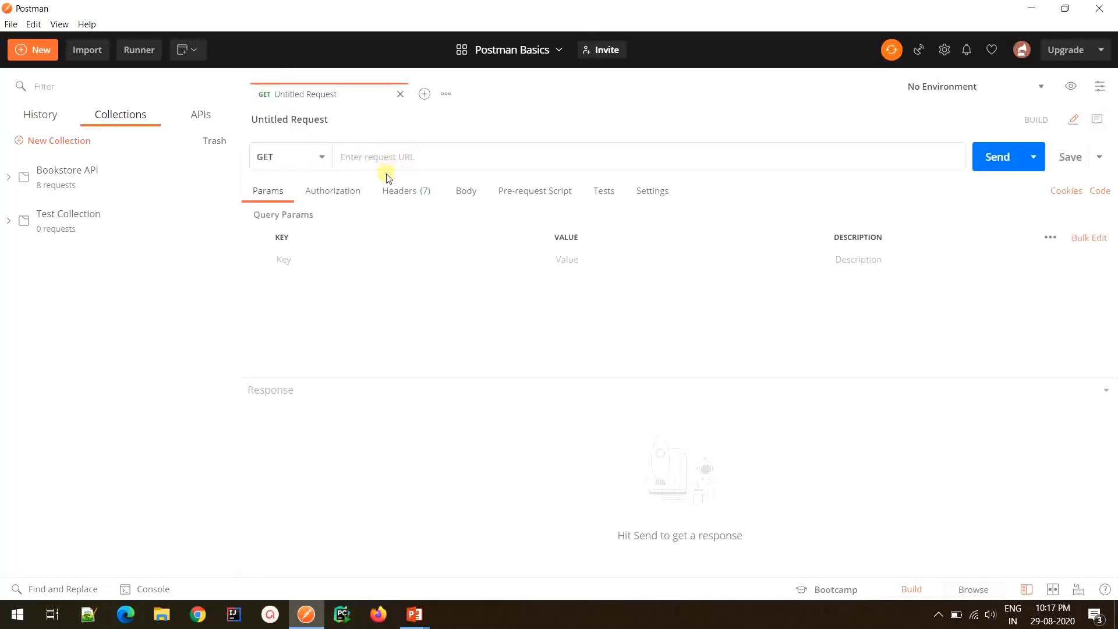
type("bo")
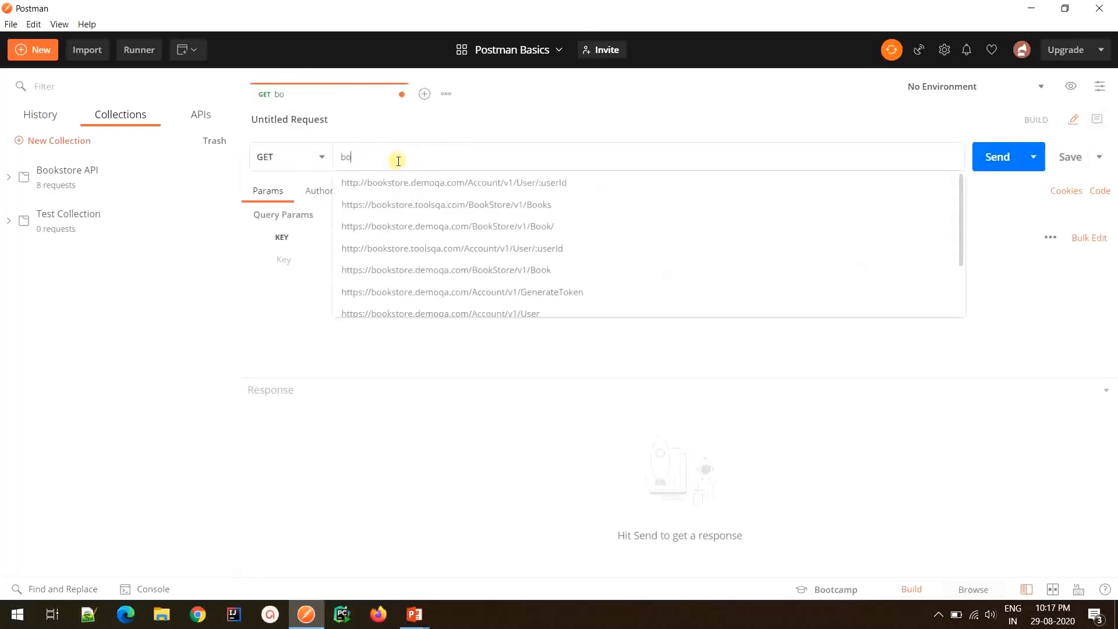
left_click(446, 205)
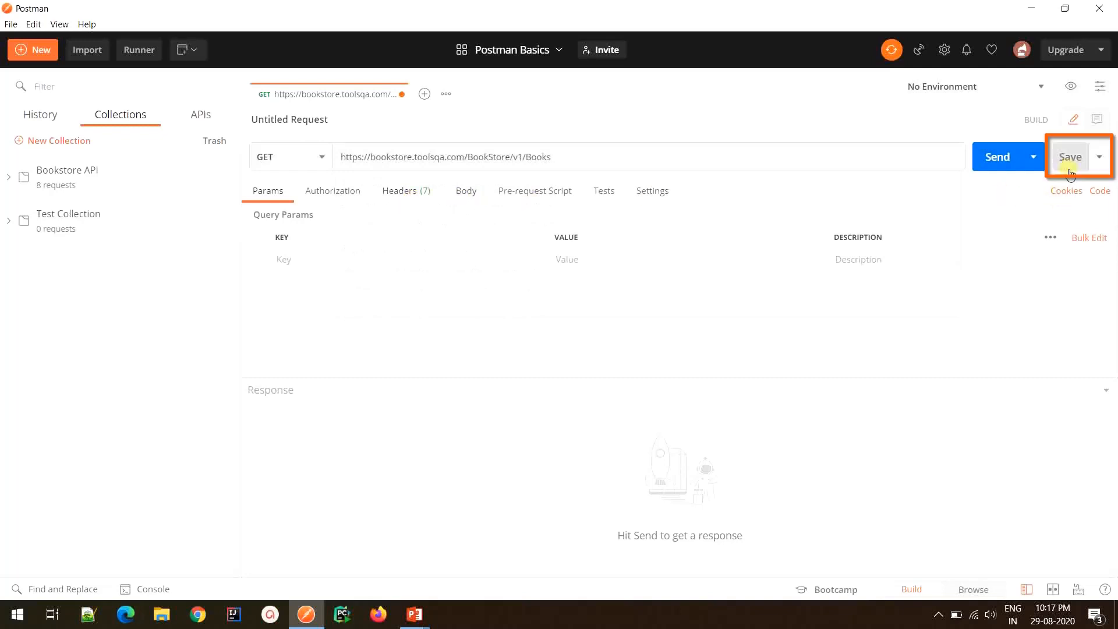
Begin saving the request under the name Get Books
left_click(1069, 156)
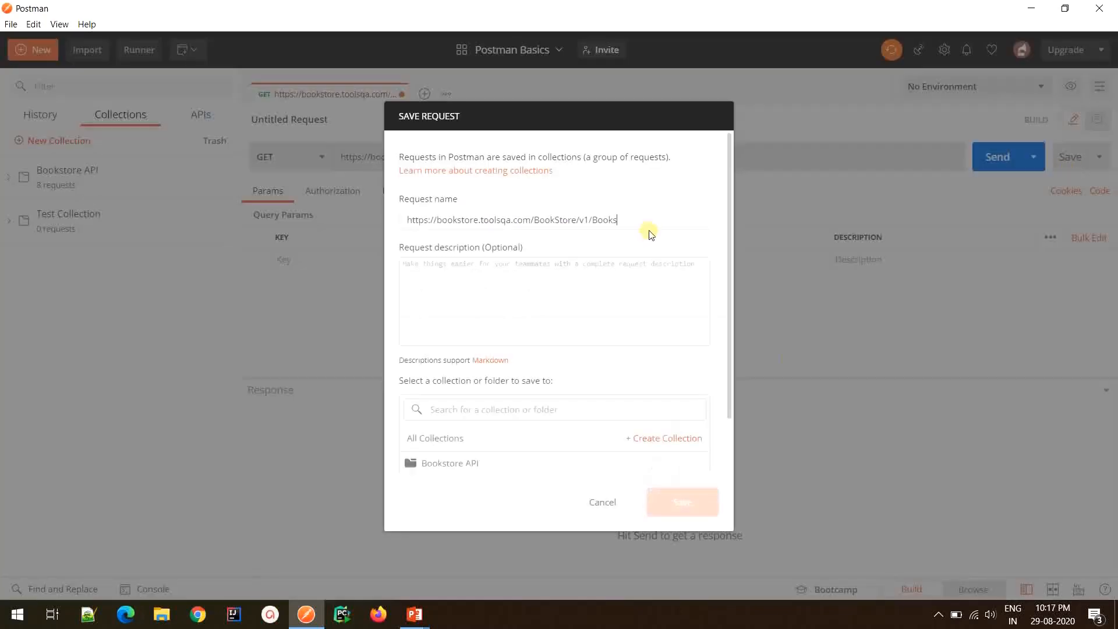
type("Get B")
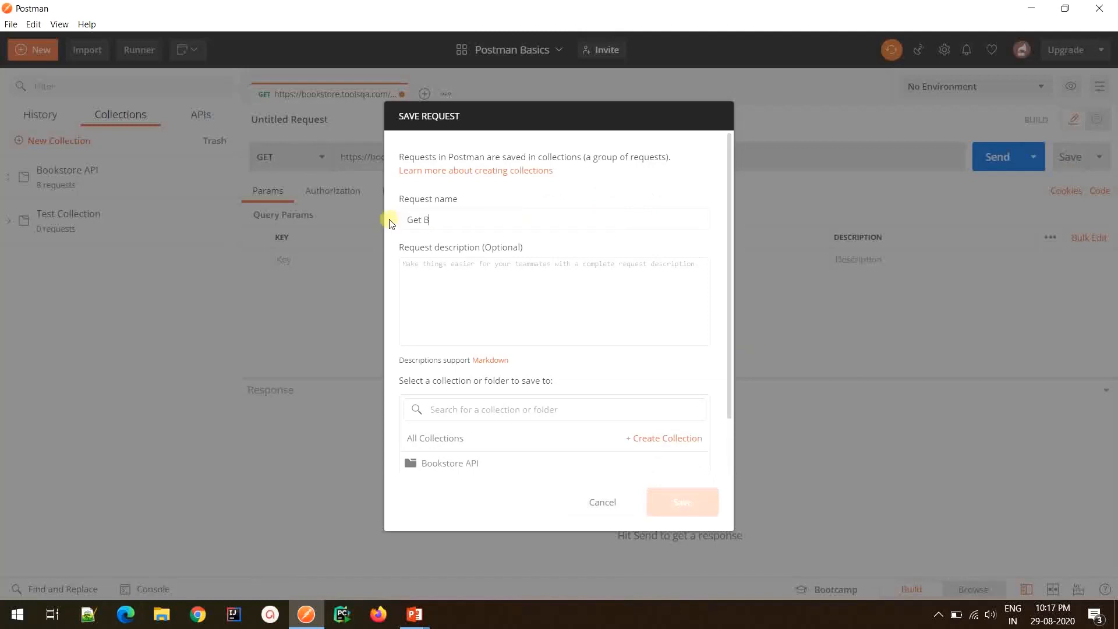
type("ooks")
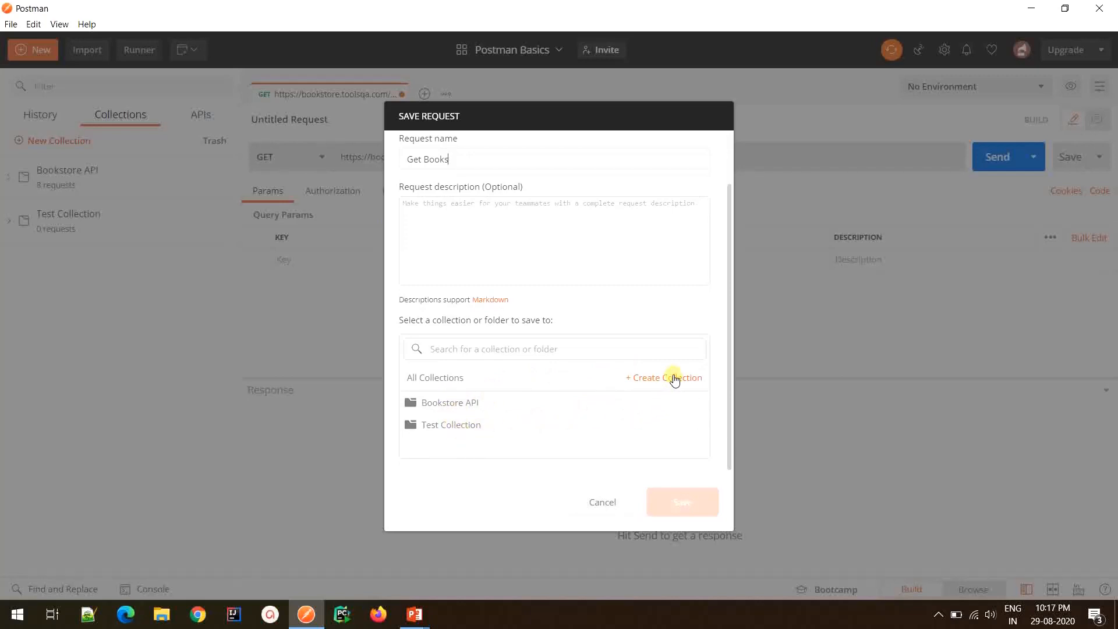
mouse_move(674, 377)
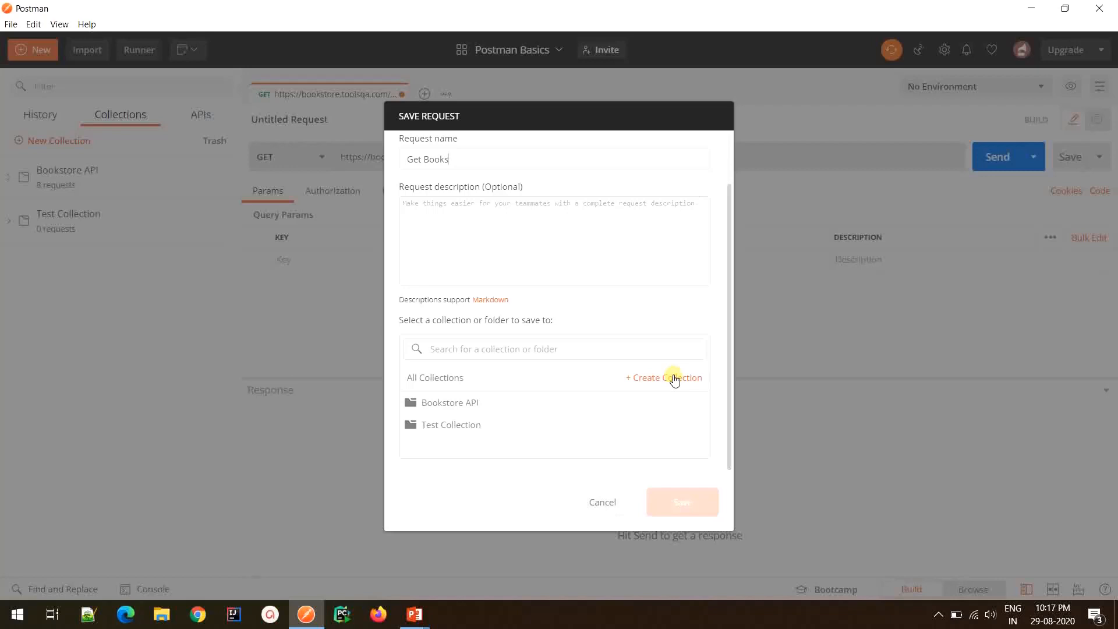
Create Collection From Save Request in the save dialog and save Get Books into it
left_click(662, 378)
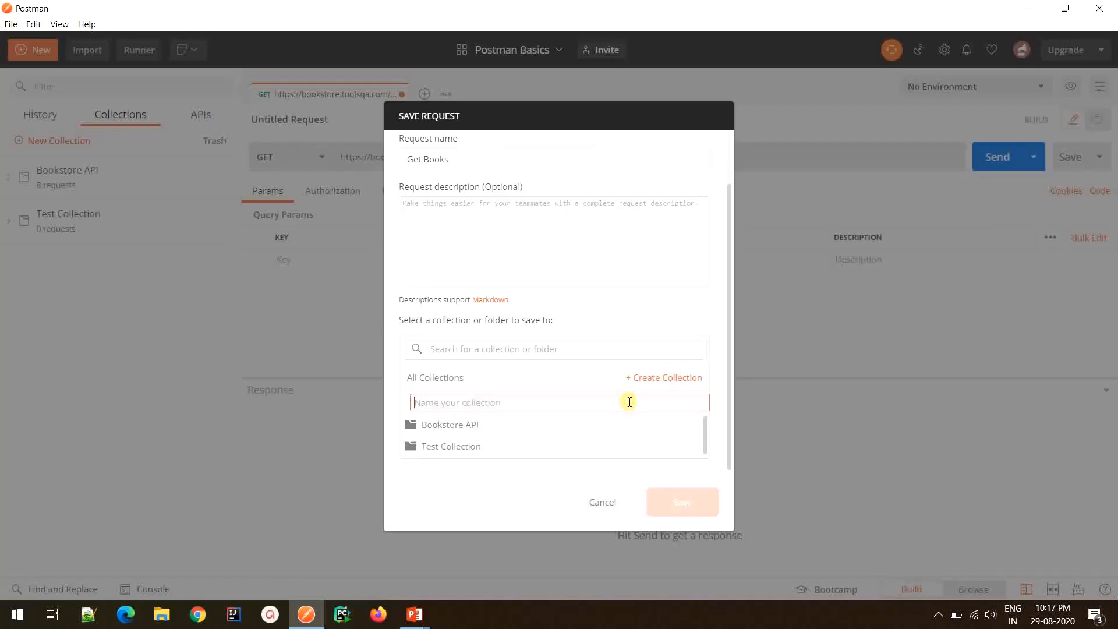
type("Colle")
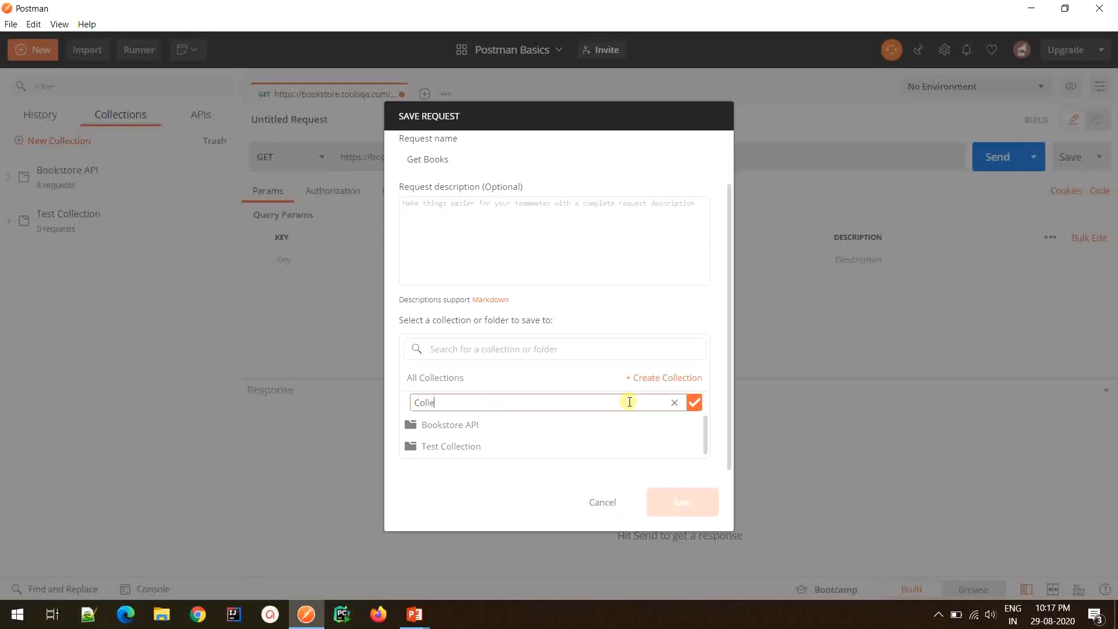
type("ction")
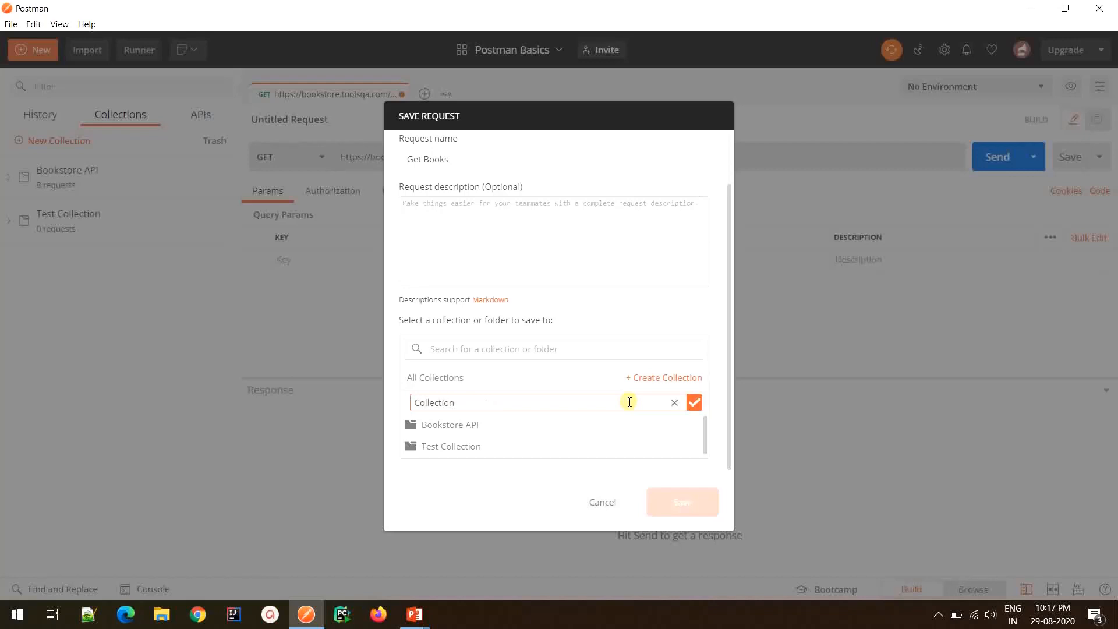
type("From Save Re")
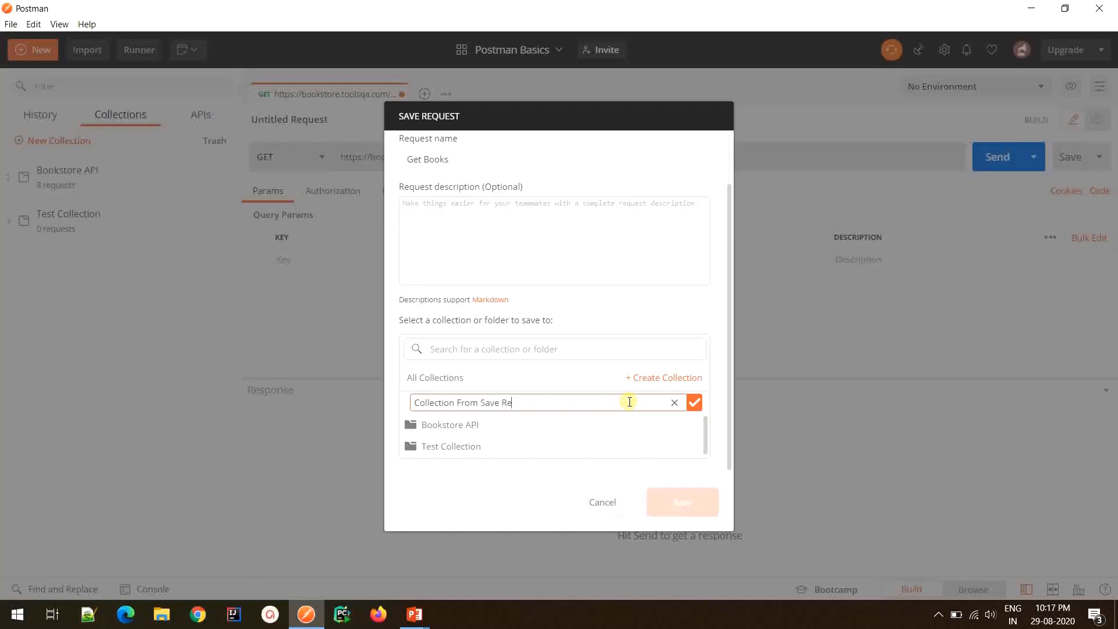
type("quest")
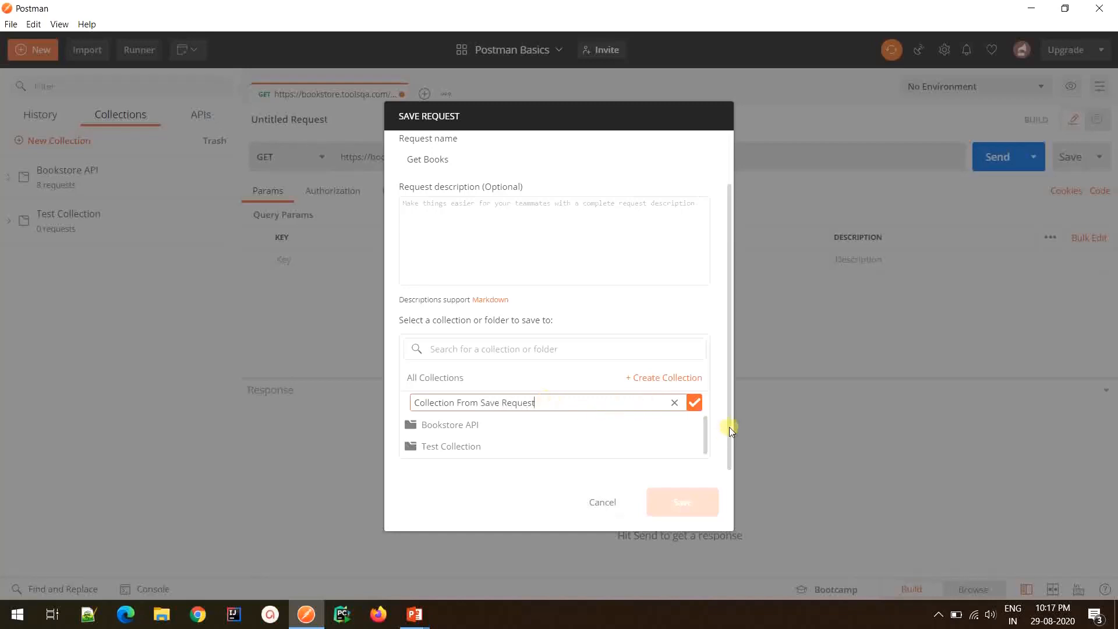
left_click(693, 402)
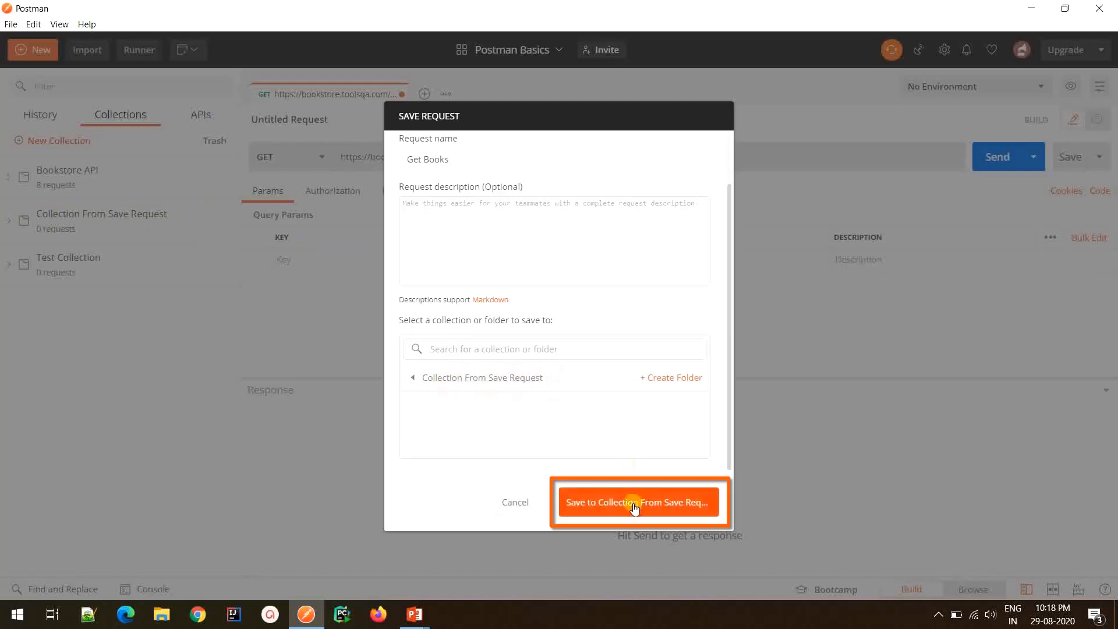
left_click(634, 502)
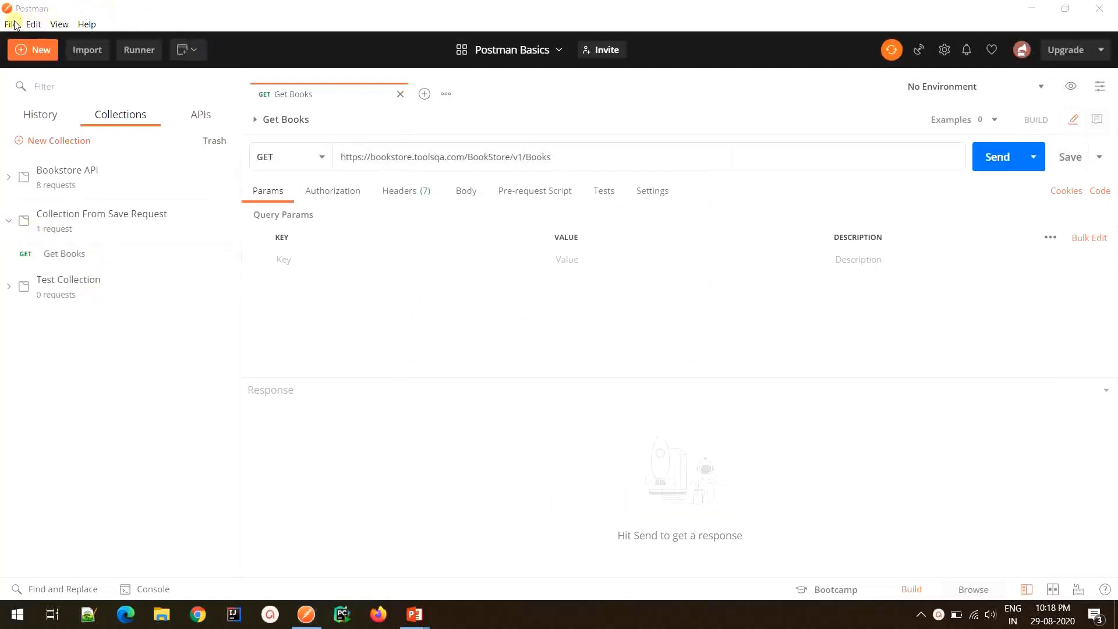
Reach a blank new-collection form via File > New... and the Collection choice
left_click(11, 23)
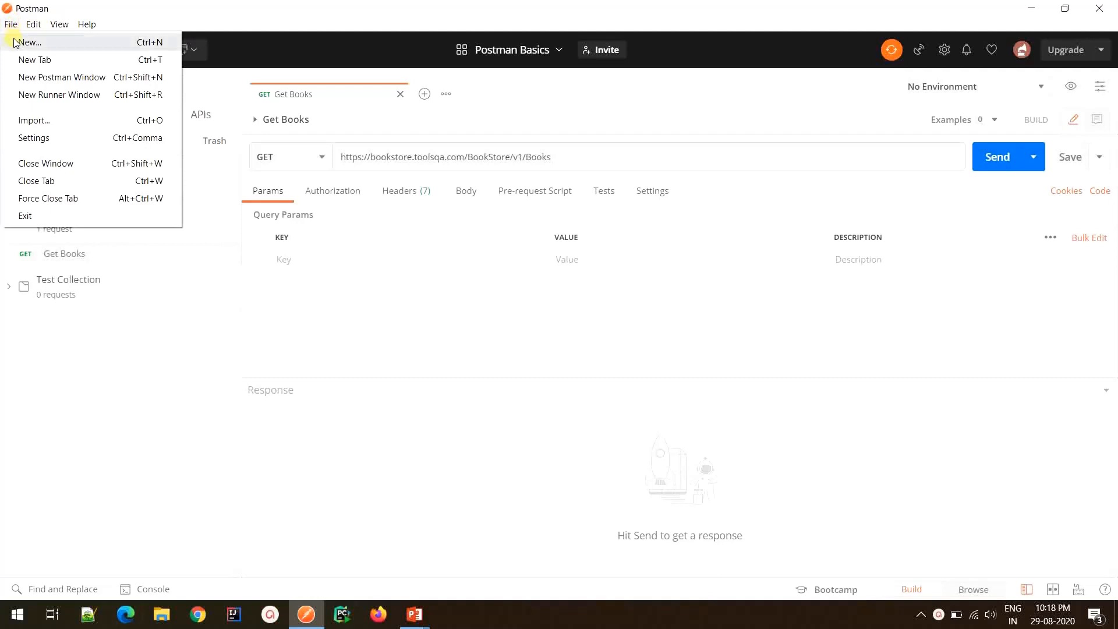
left_click(31, 42)
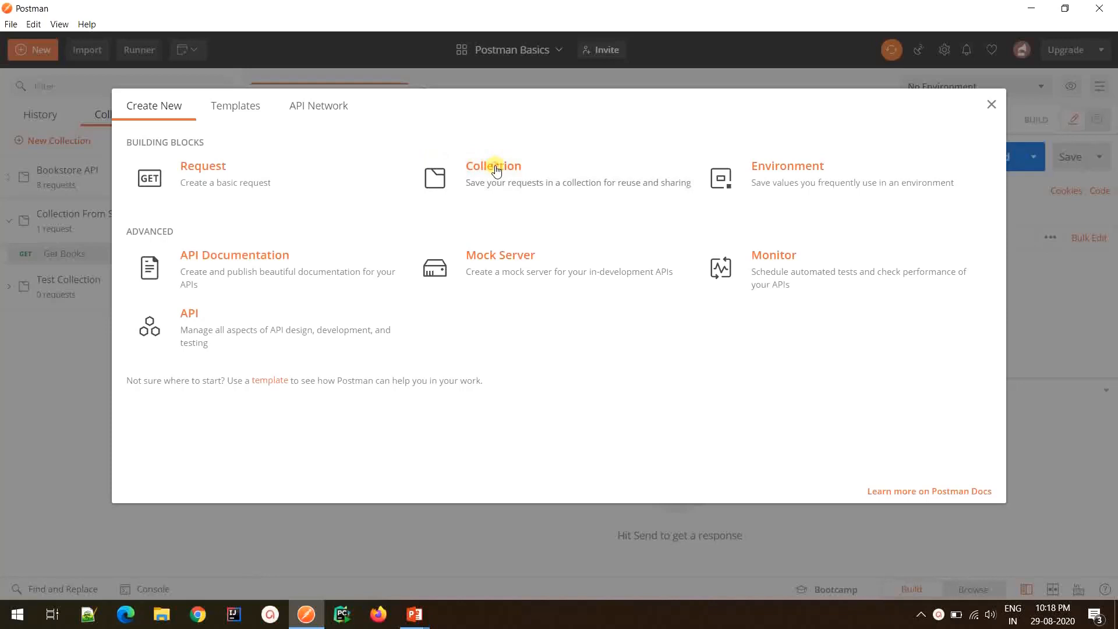
left_click(492, 165)
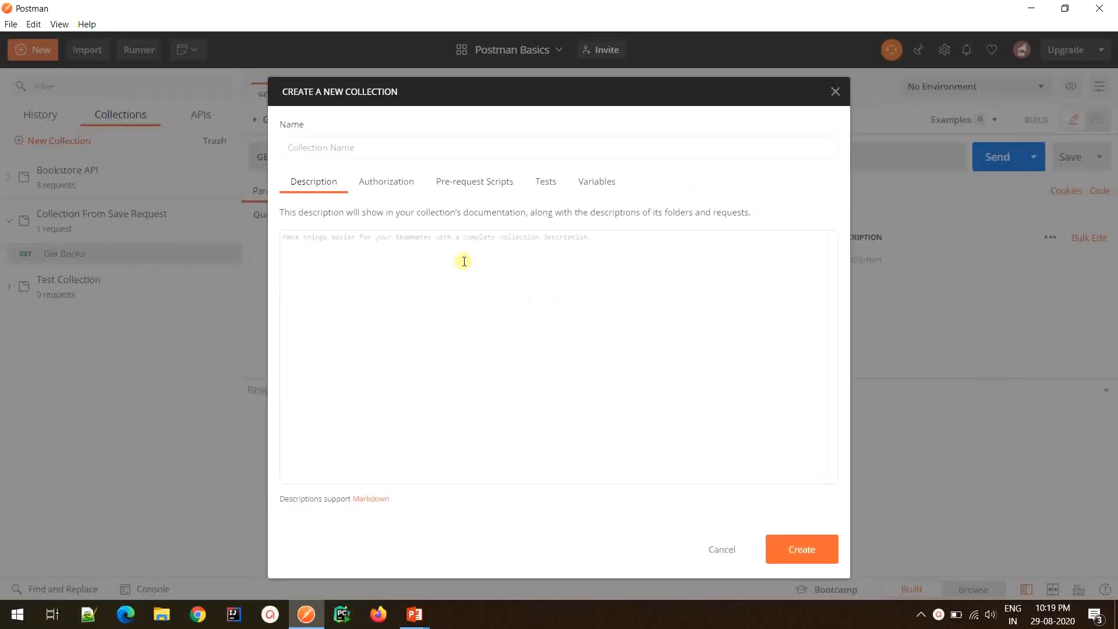